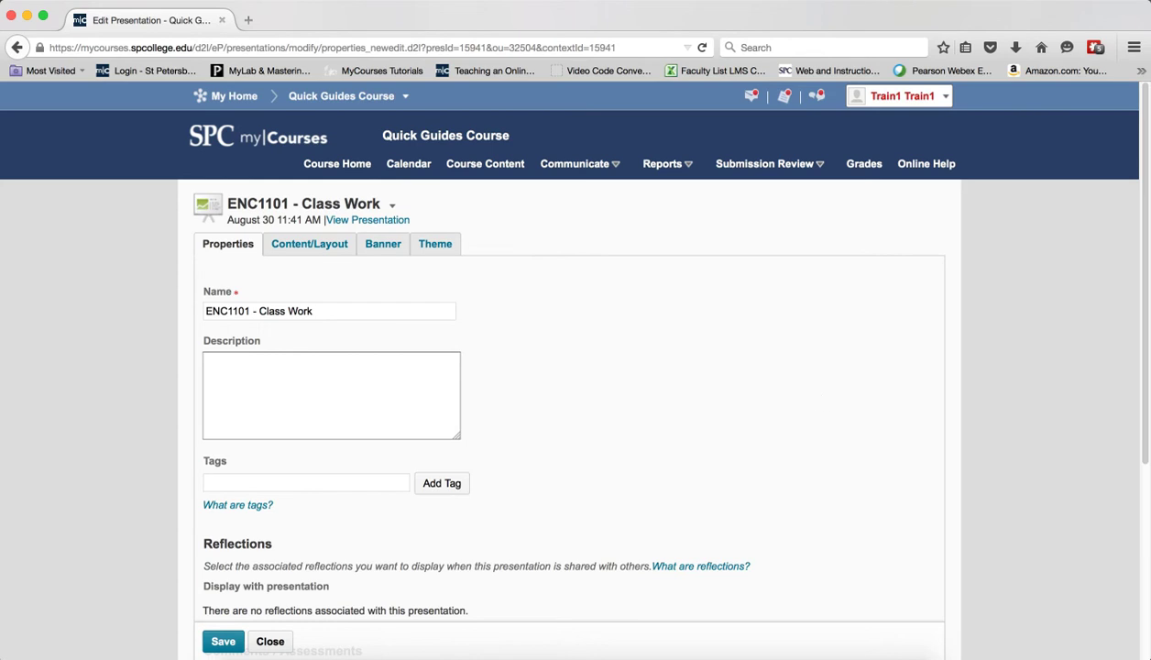
mouse_move(550, 349)
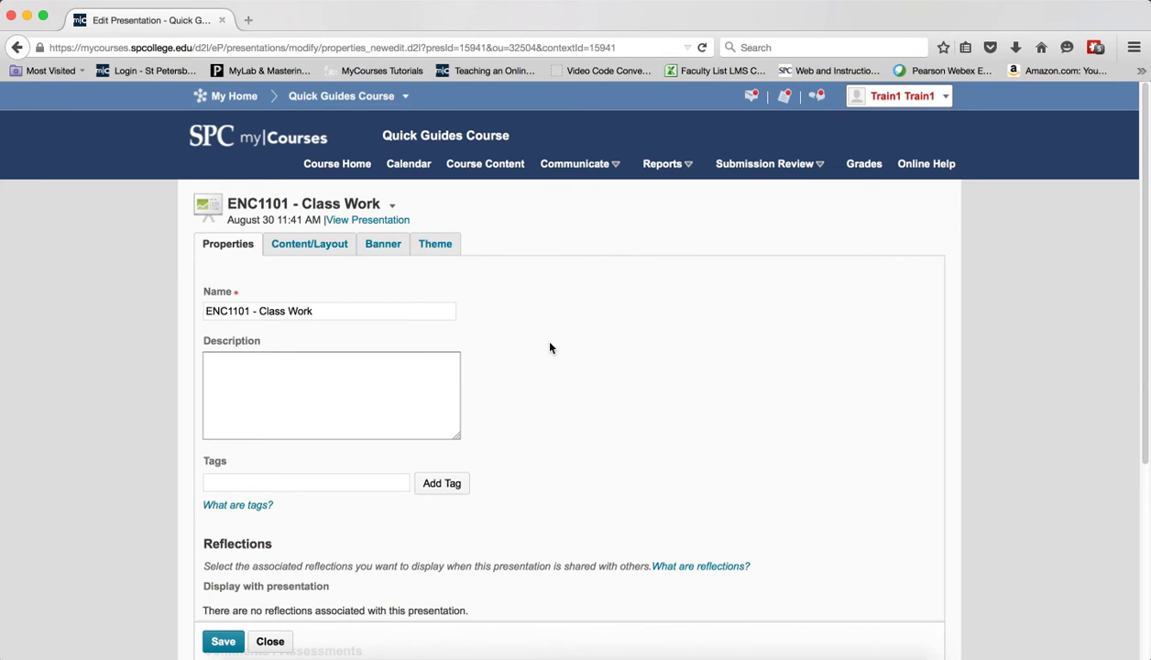
mouse_move(595, 341)
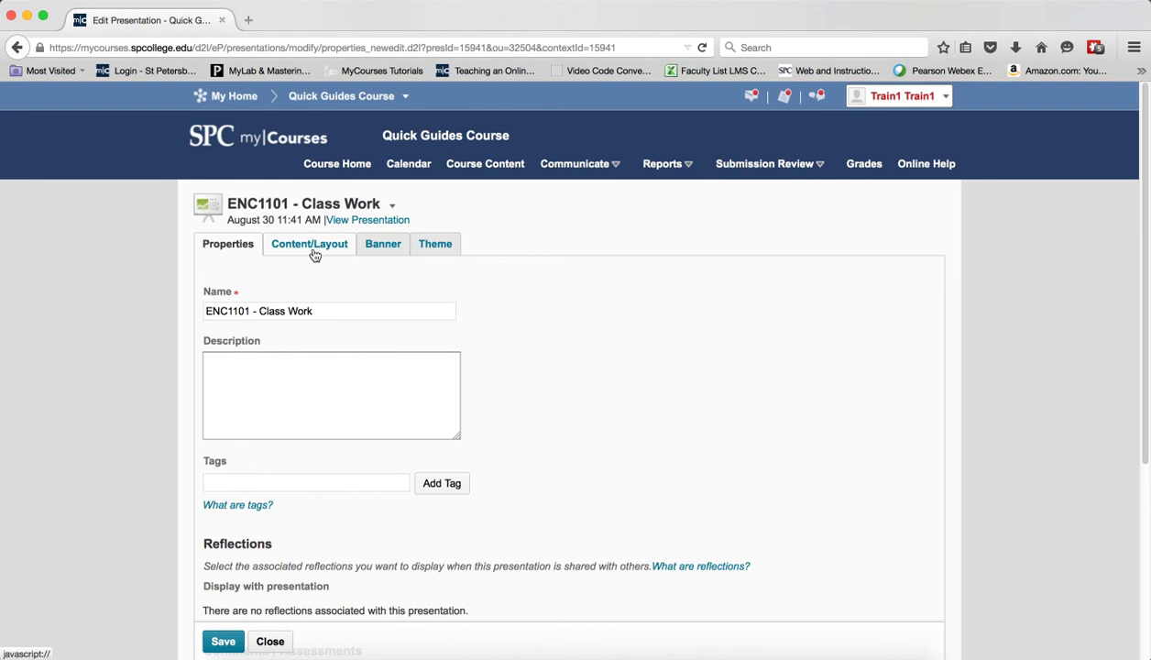
- Show the Content/Layout settings for the ENC1101 - Class Work presentation
left_click(309, 243)
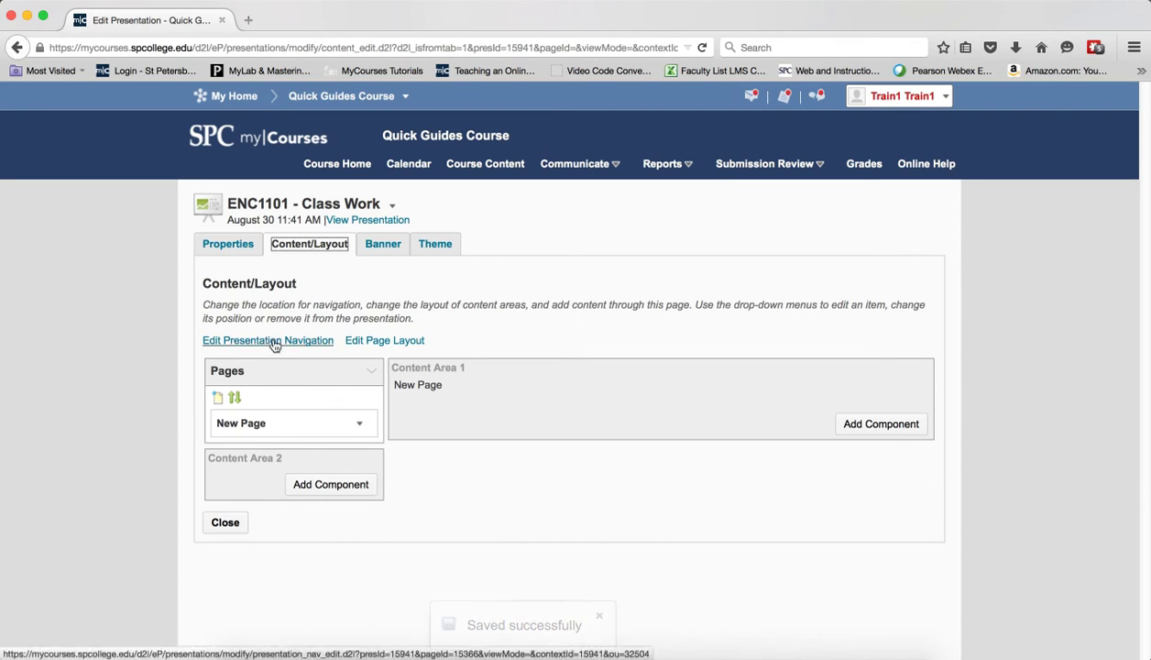
- Set the presentation navigation to Navigation As Header and save it
left_click(268, 340)
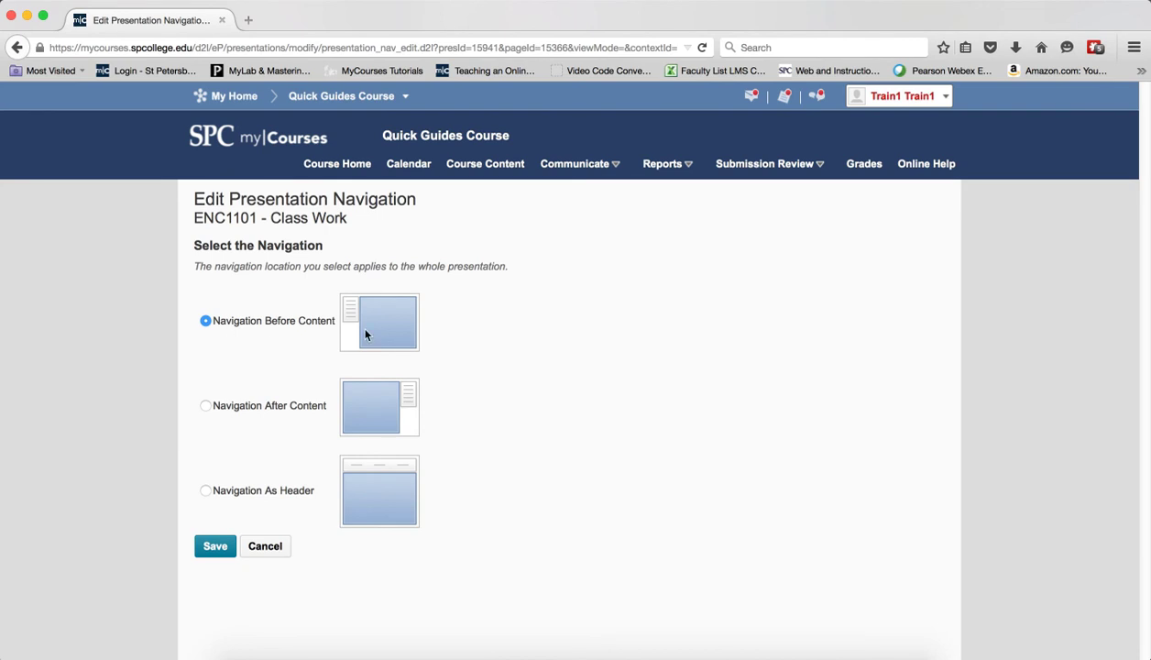
mouse_move(355, 310)
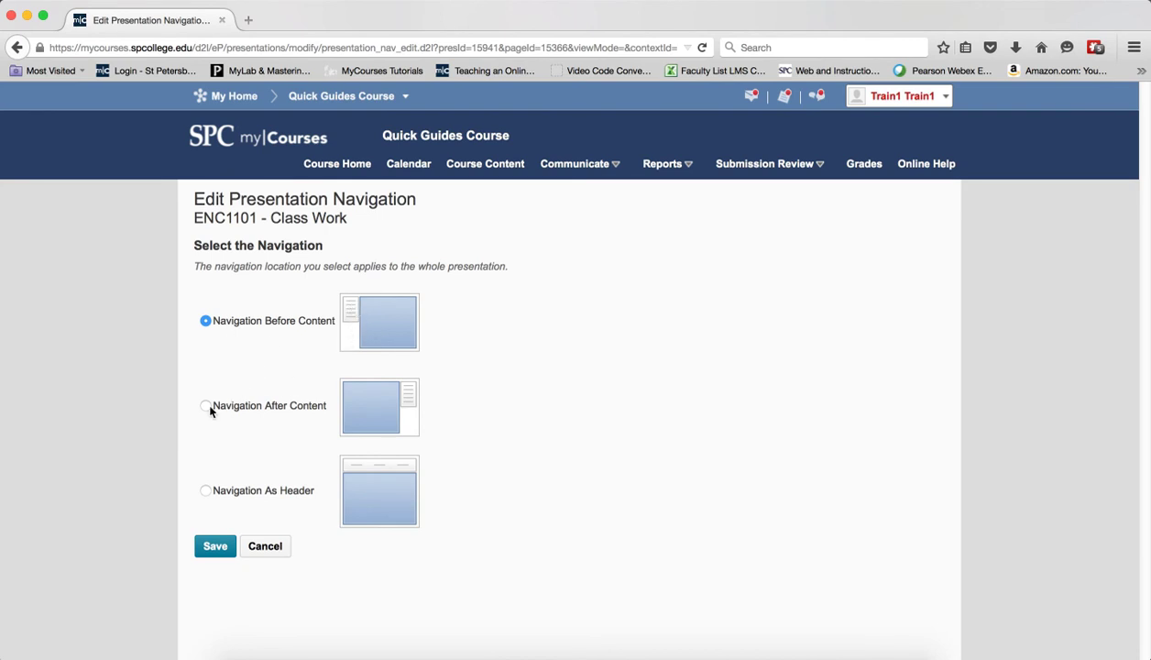
left_click(205, 405)
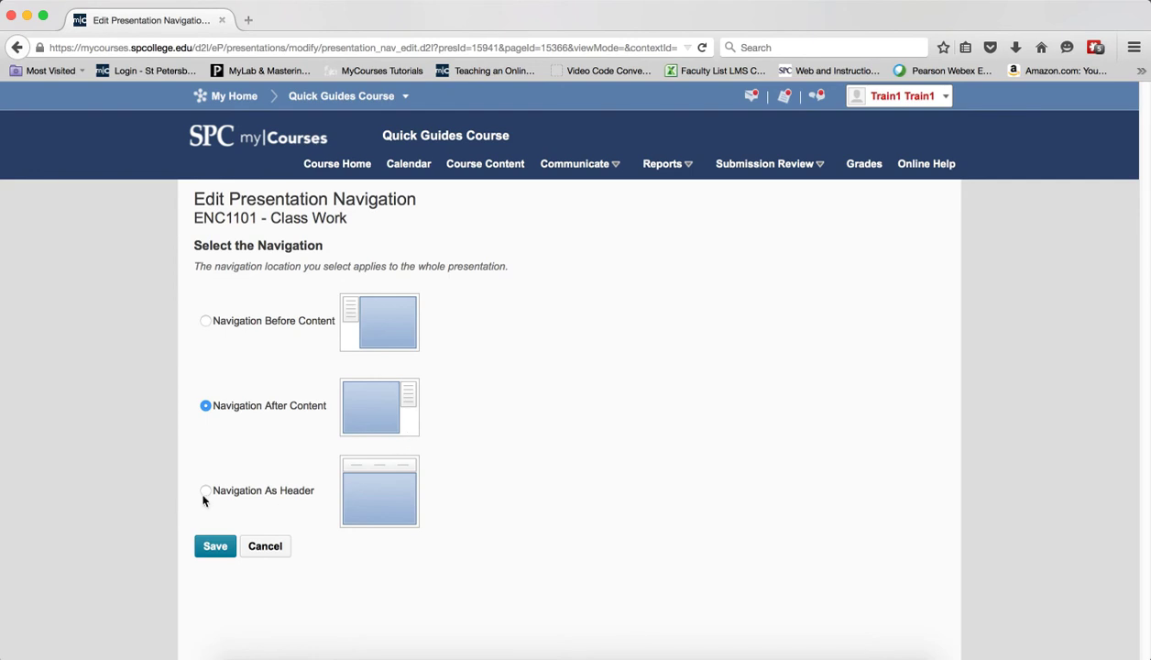
left_click(205, 490)
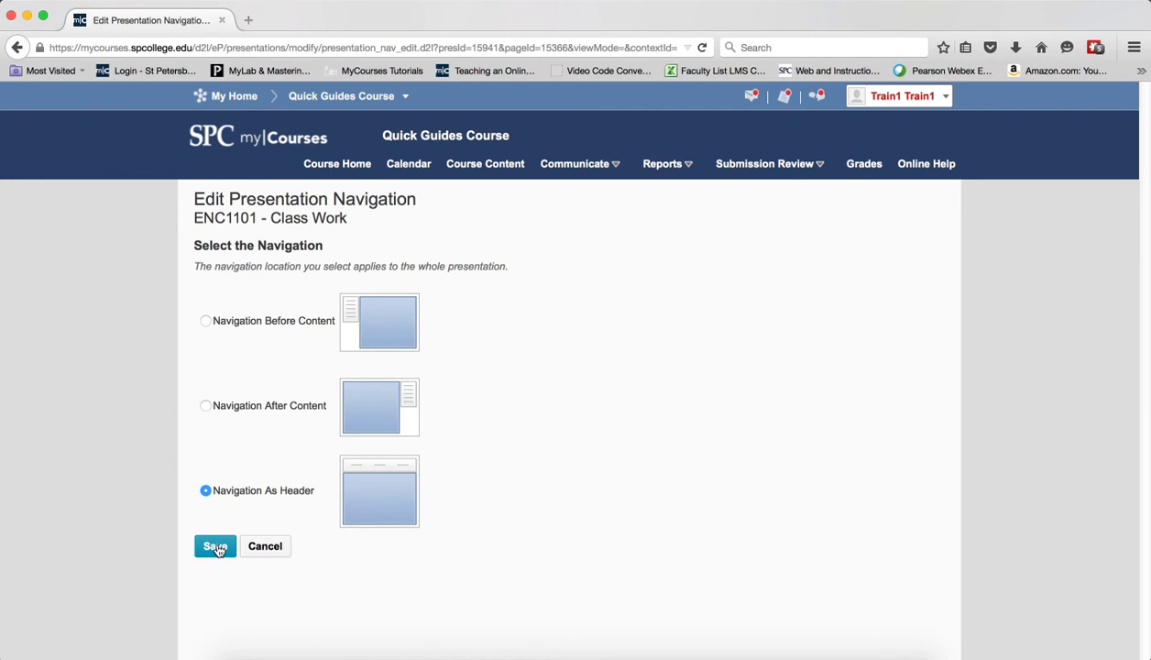
left_click(215, 546)
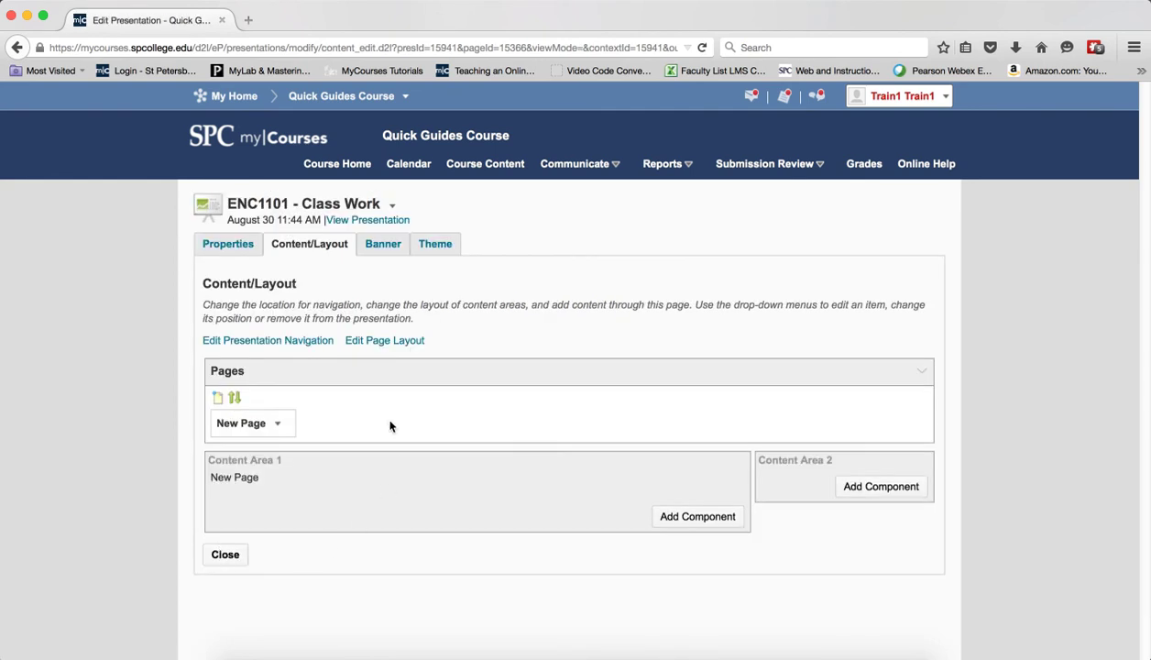
- Compare the page layouts, then choose 2 Content Areas - Main Area First
left_click(384, 340)
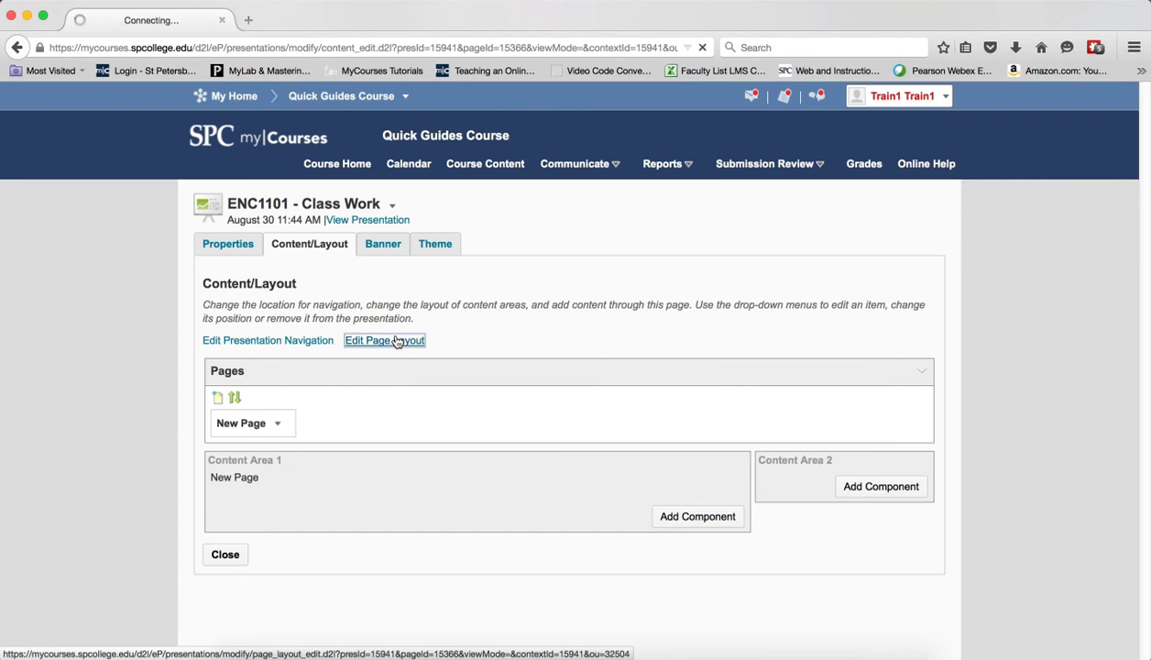
left_click(384, 340)
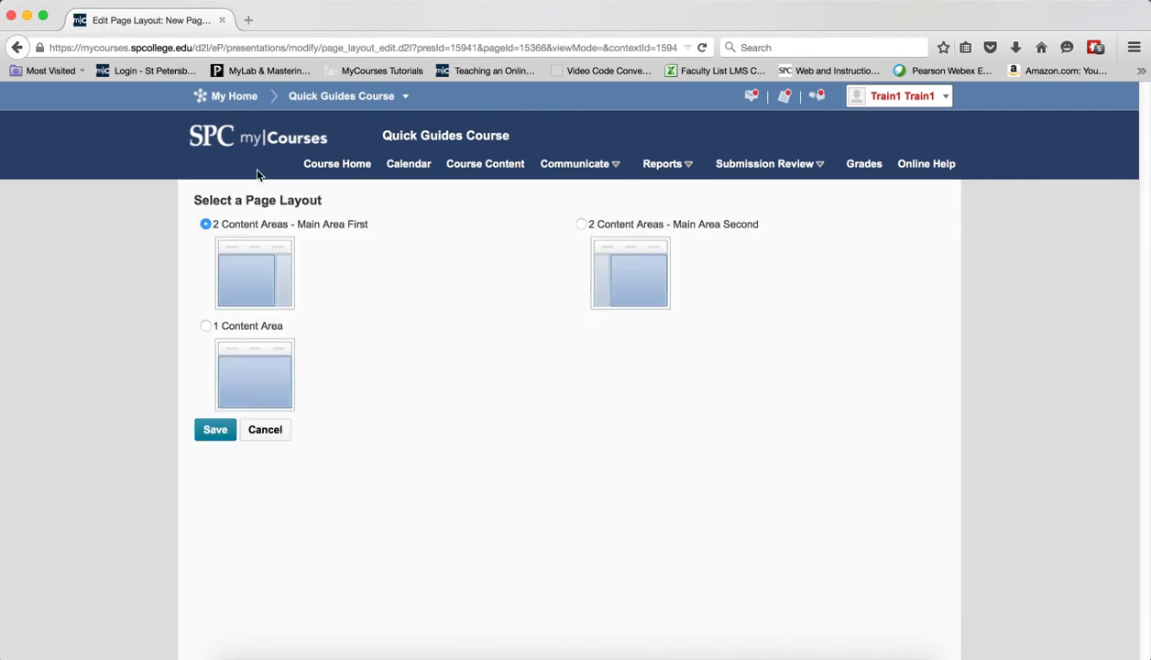
mouse_move(221, 286)
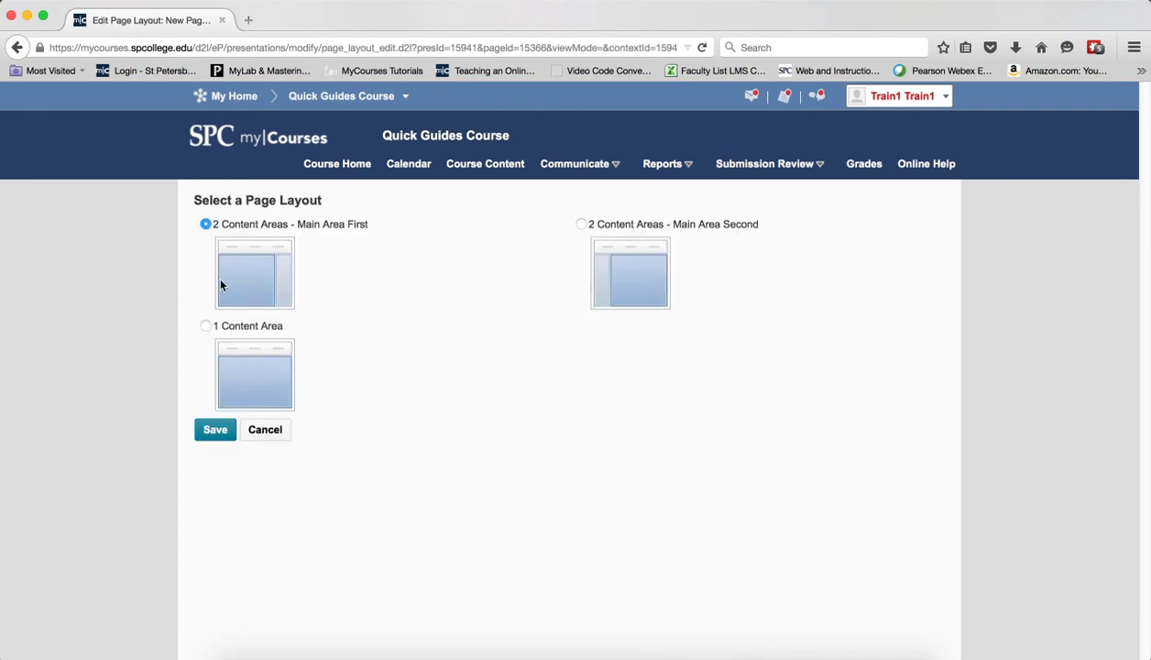
left_click(206, 326)
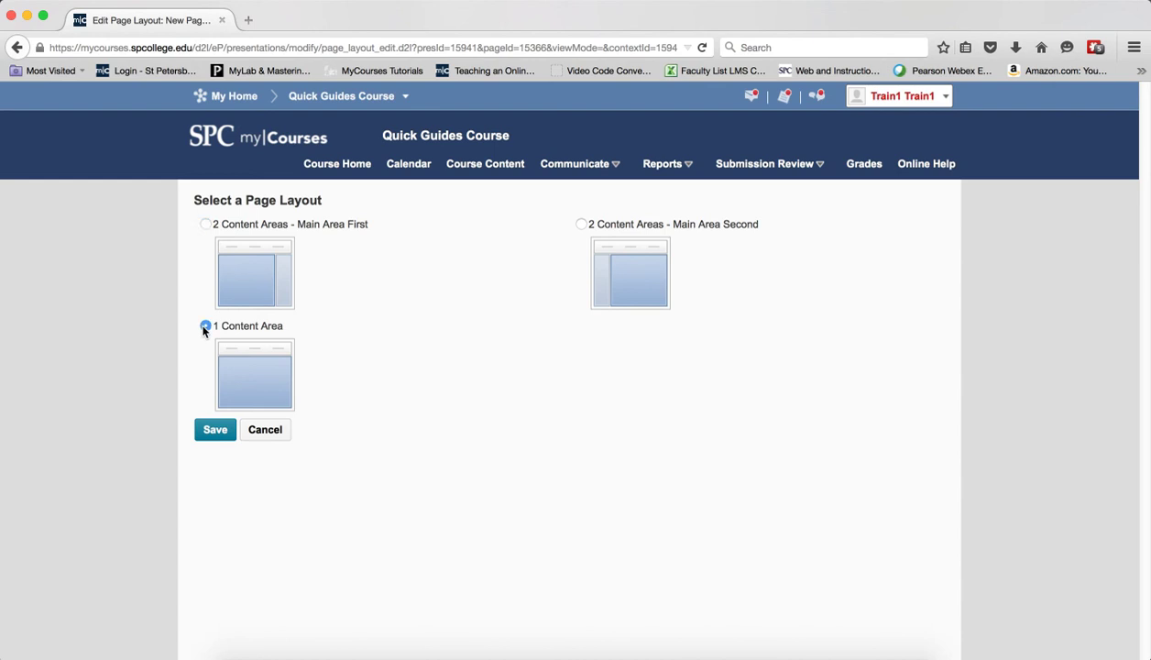
left_click(205, 326)
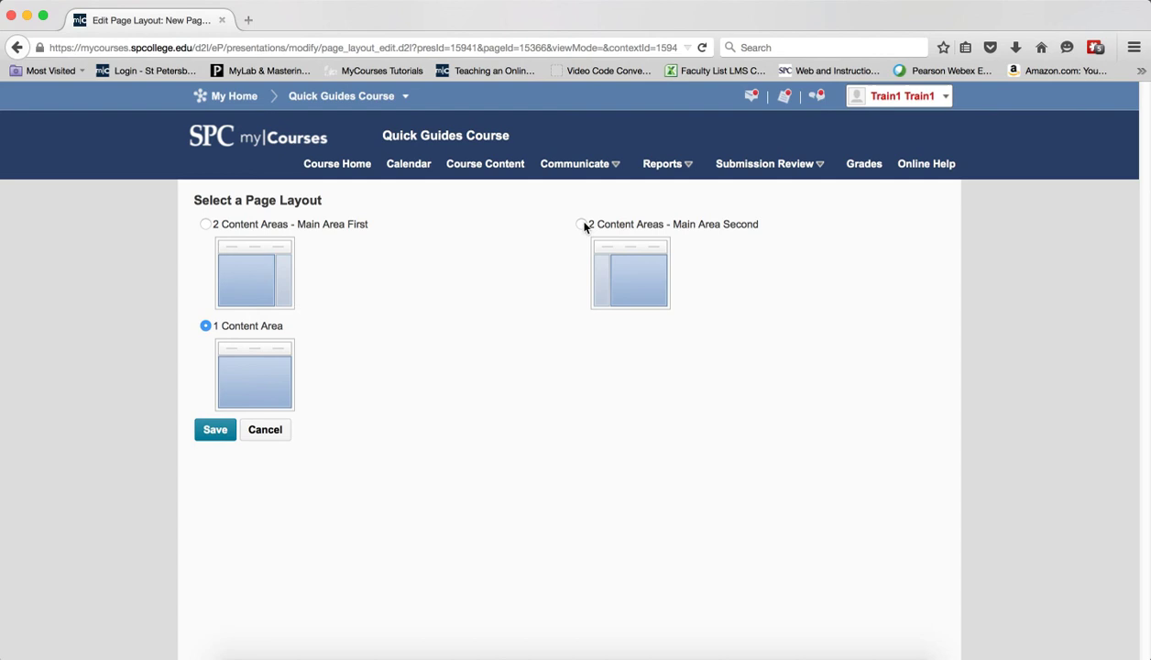
left_click(580, 224)
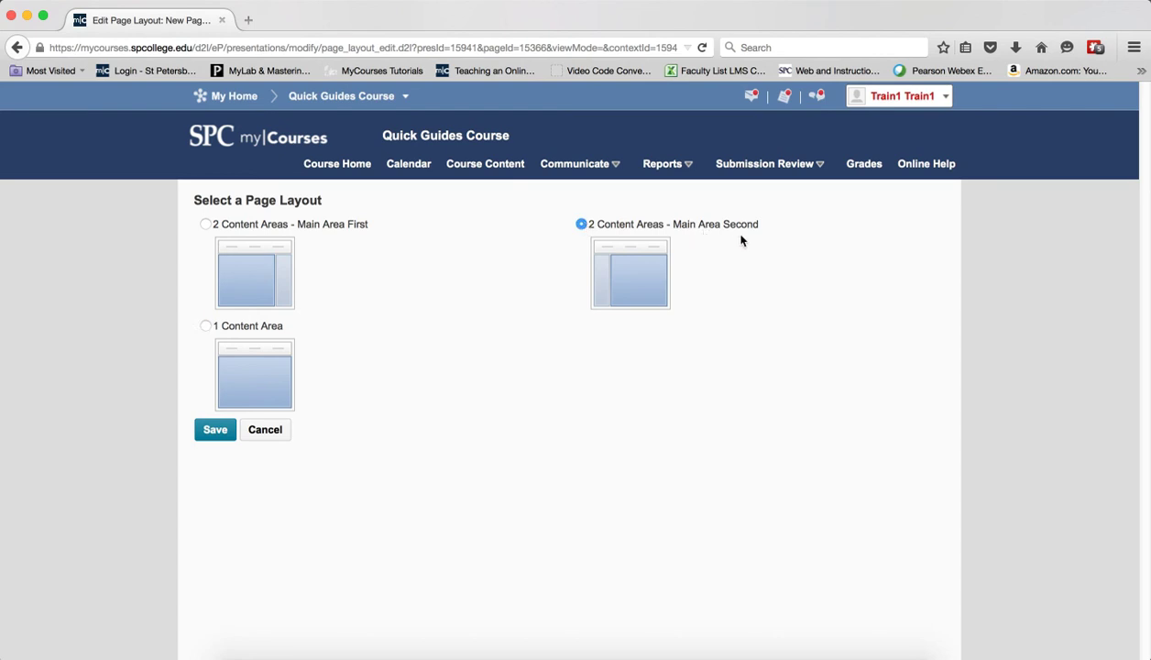
left_click(205, 224)
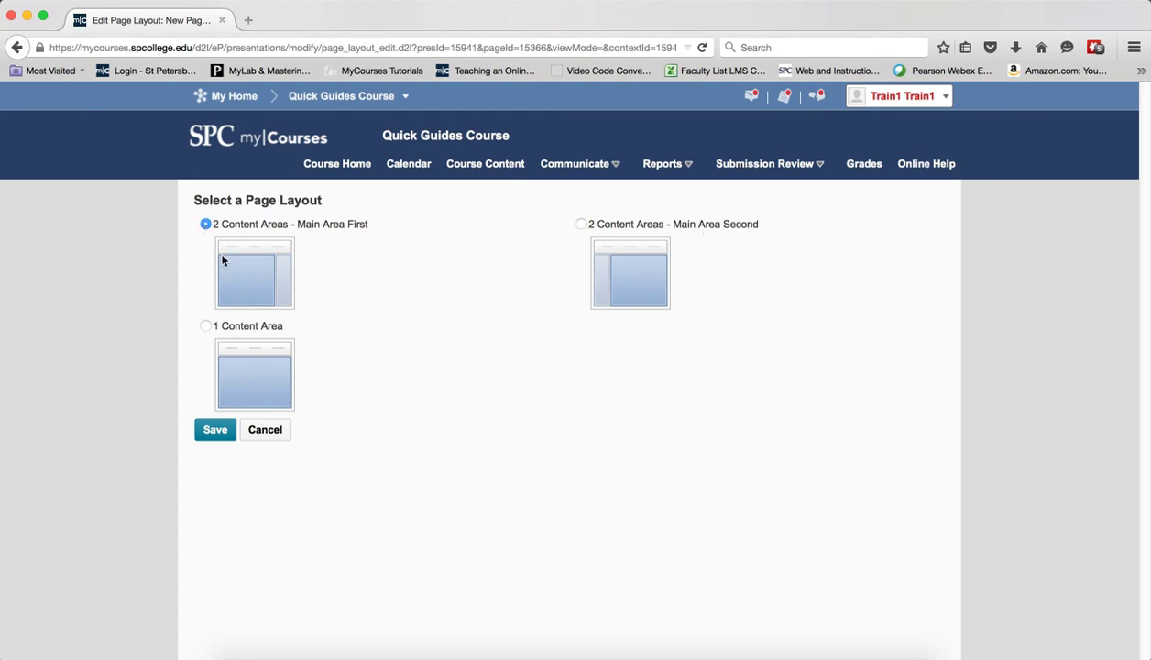
mouse_move(282, 248)
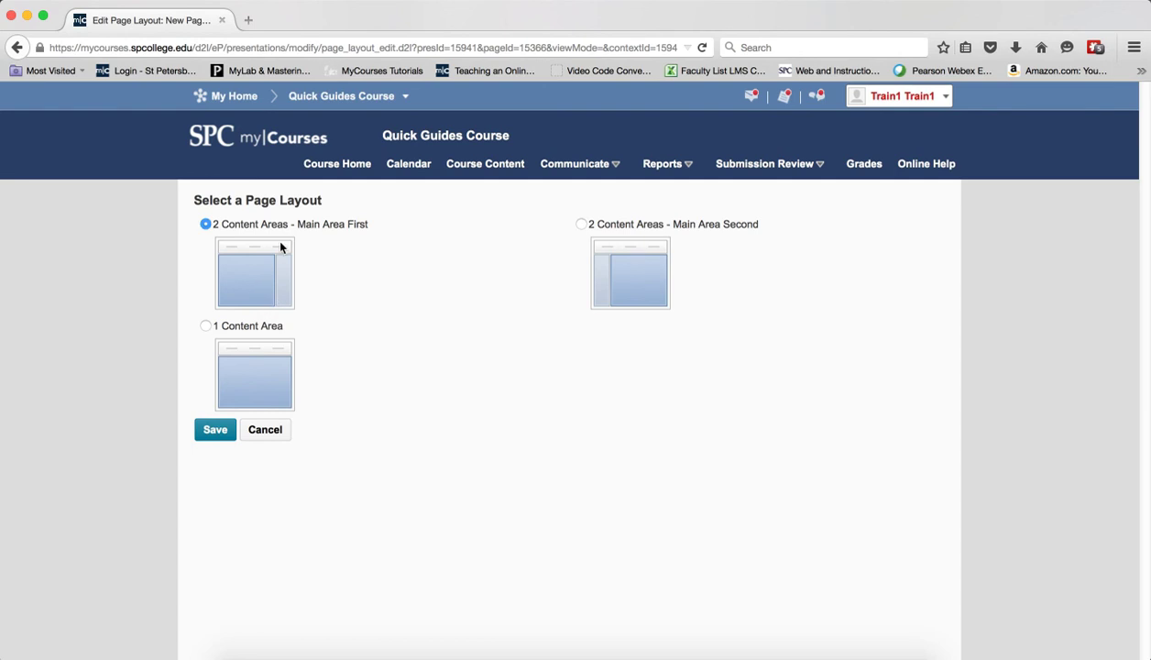
mouse_move(209, 340)
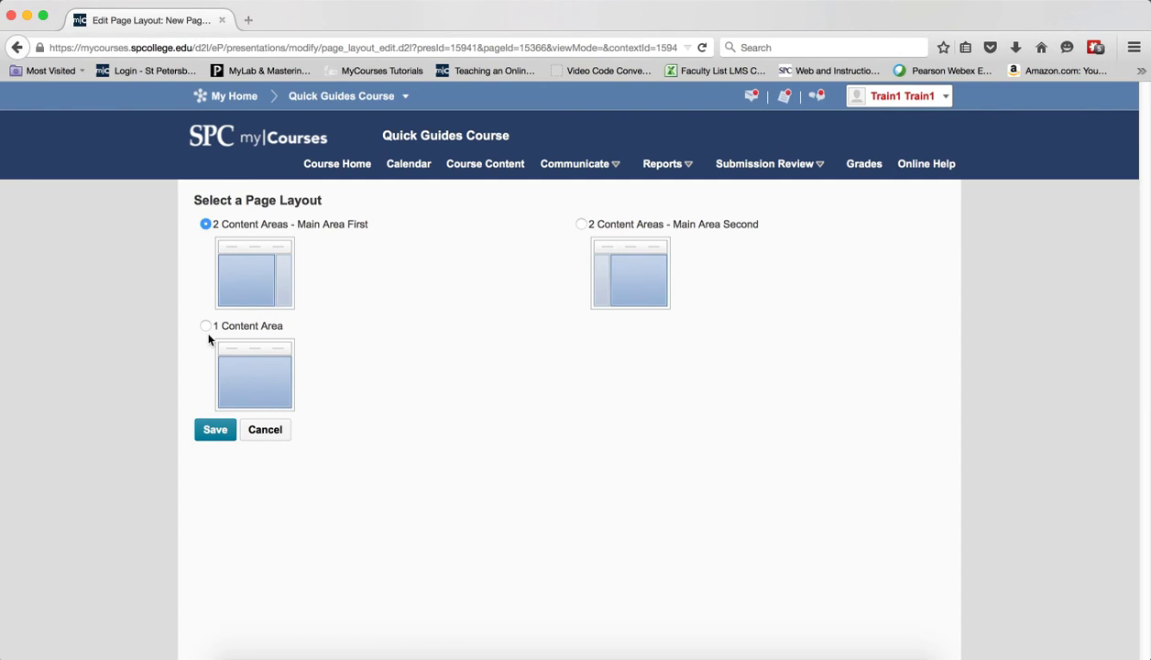
mouse_move(565, 248)
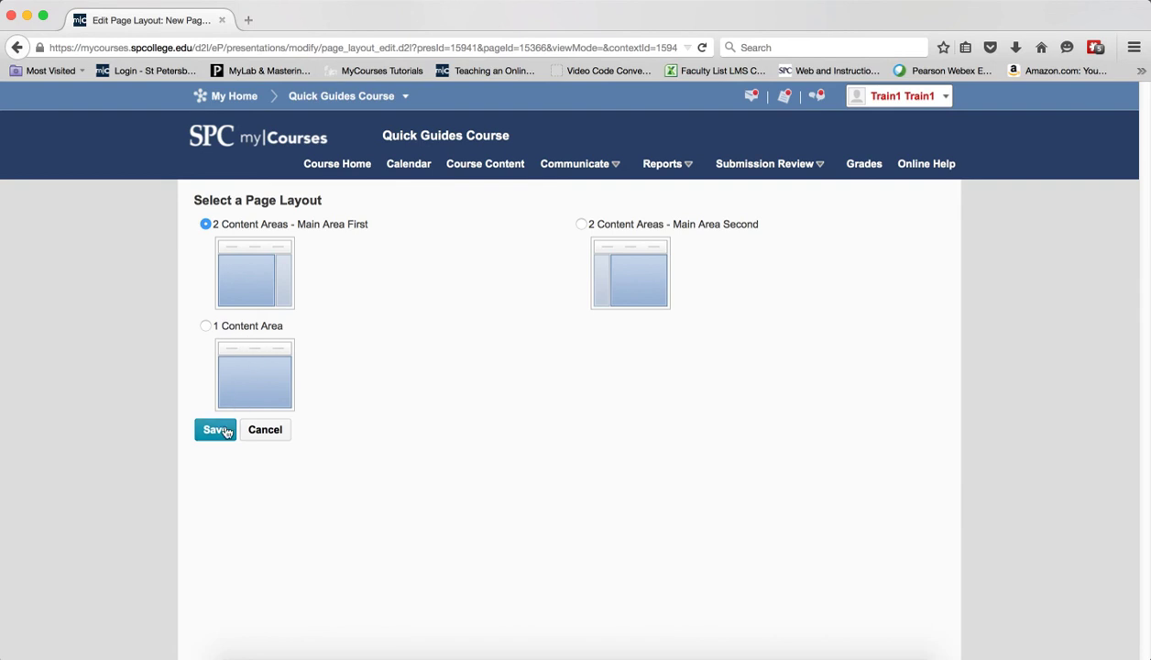
- Save the two-area, main-first layout and preview the presentation in a new window
left_click(215, 429)
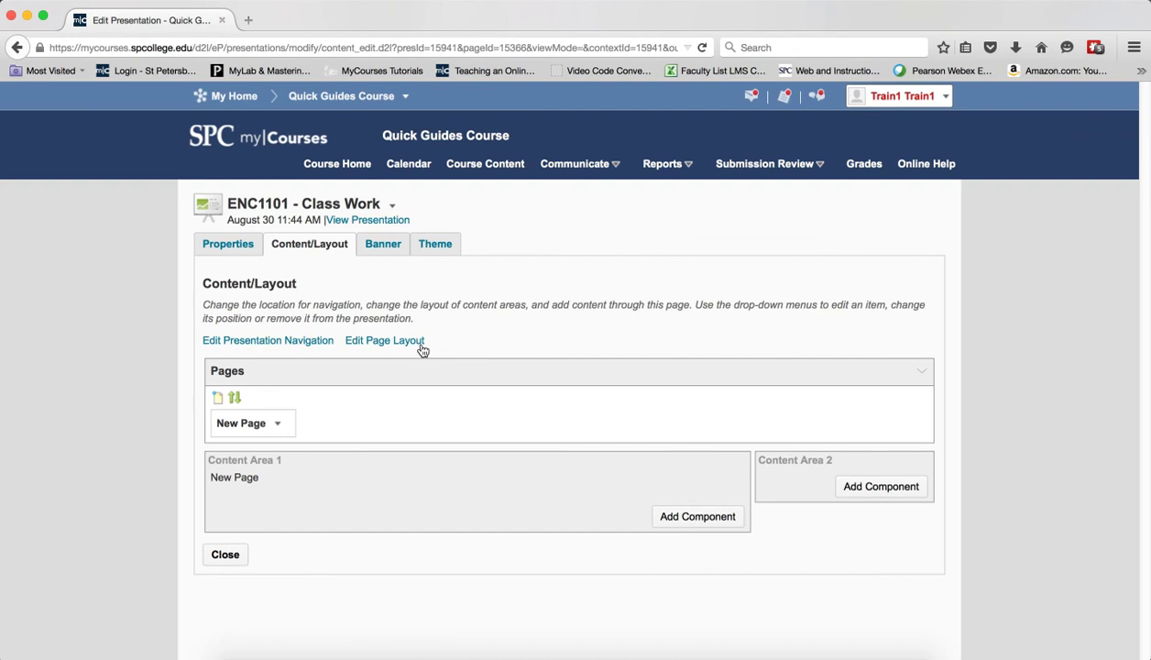
mouse_move(368, 220)
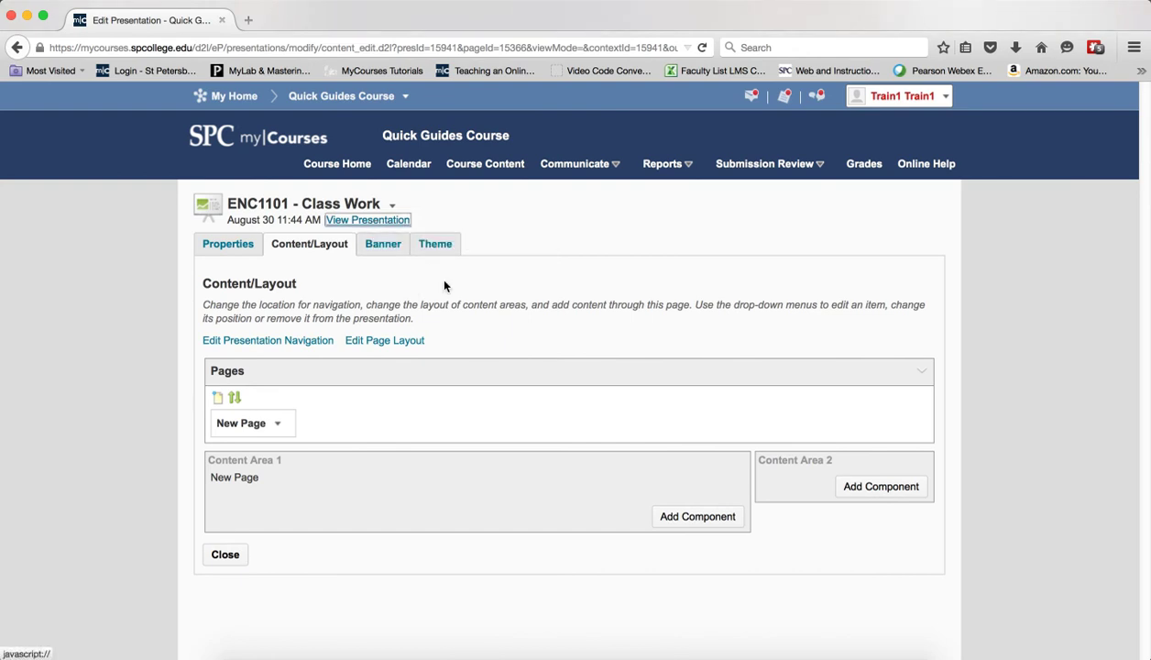
left_click(366, 220)
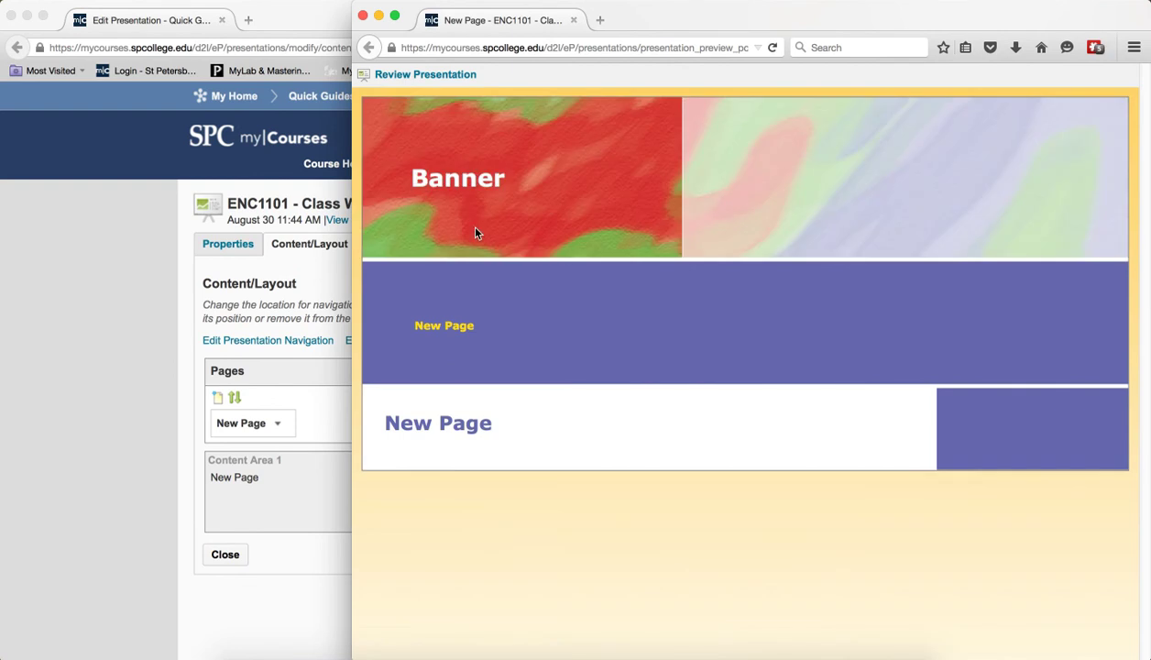